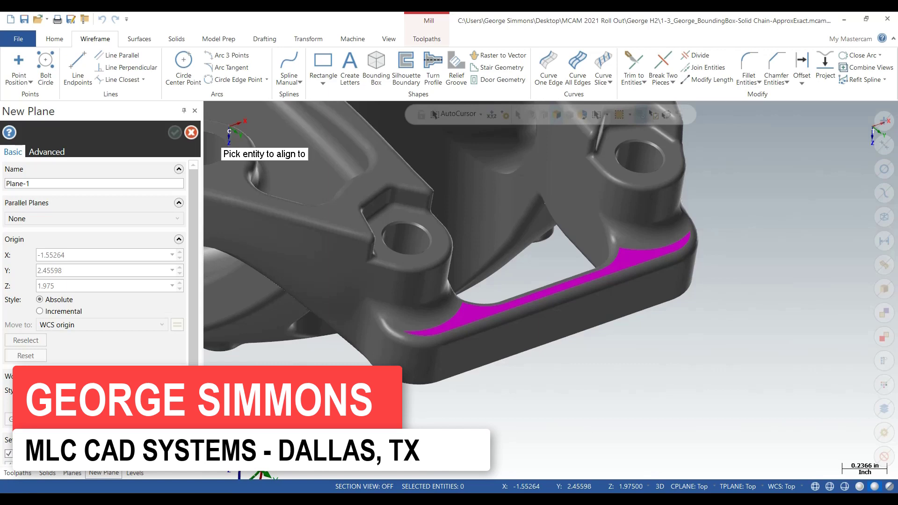
Align the new work plane to the purple face so its origin sits on that face
{"action": "left_click", "coordinate": [634, 264]}
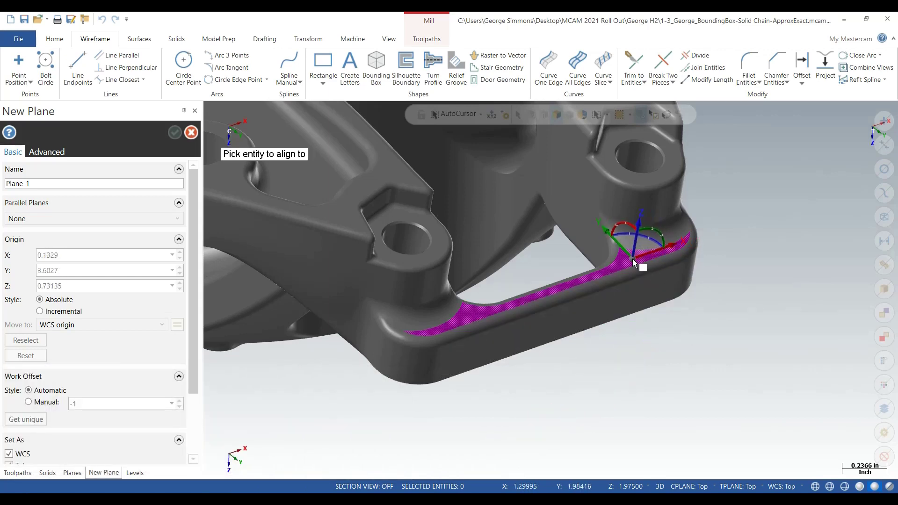
{"action": "left_click", "coordinate": [636, 259]}
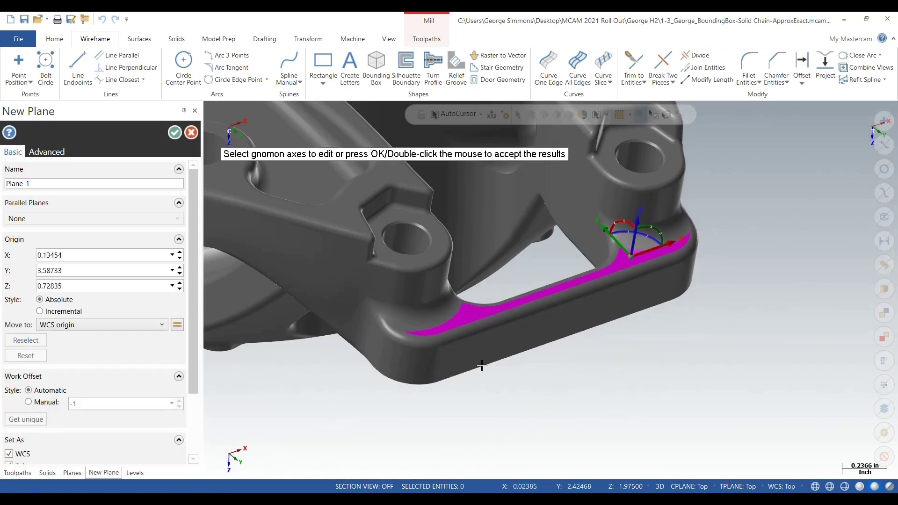
{"action": "mouse_move", "coordinate": [112, 238]}
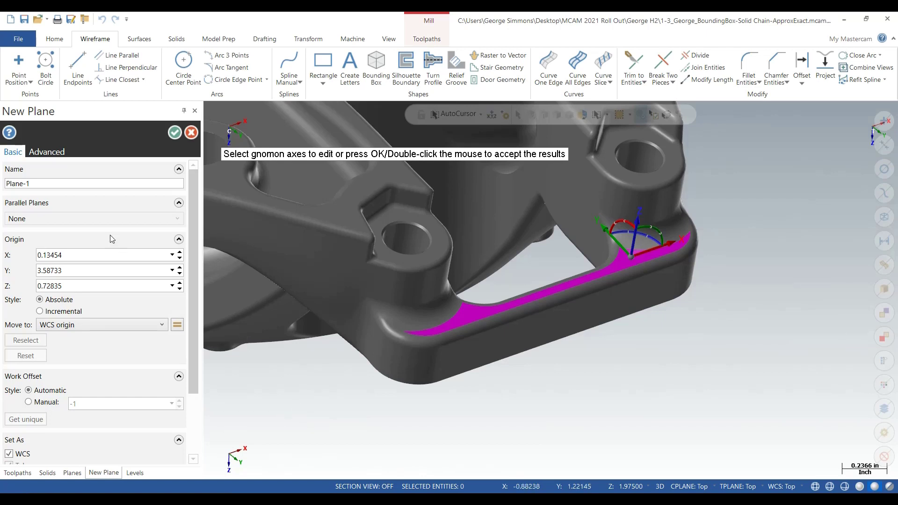
{"action": "mouse_move", "coordinate": [175, 132]}
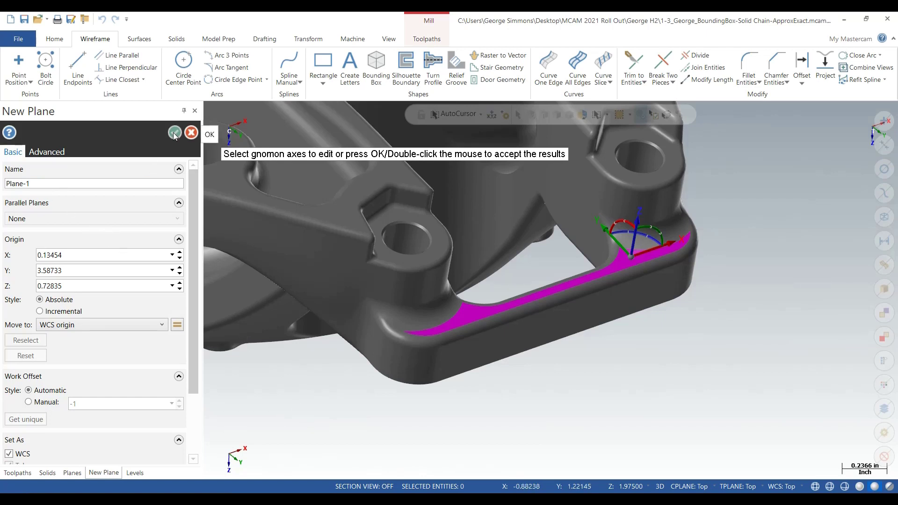
Accept the new plane and begin a 2D Dynamic Mill toolpath, choosing its machining chains
{"action": "left_click", "coordinate": [209, 134]}
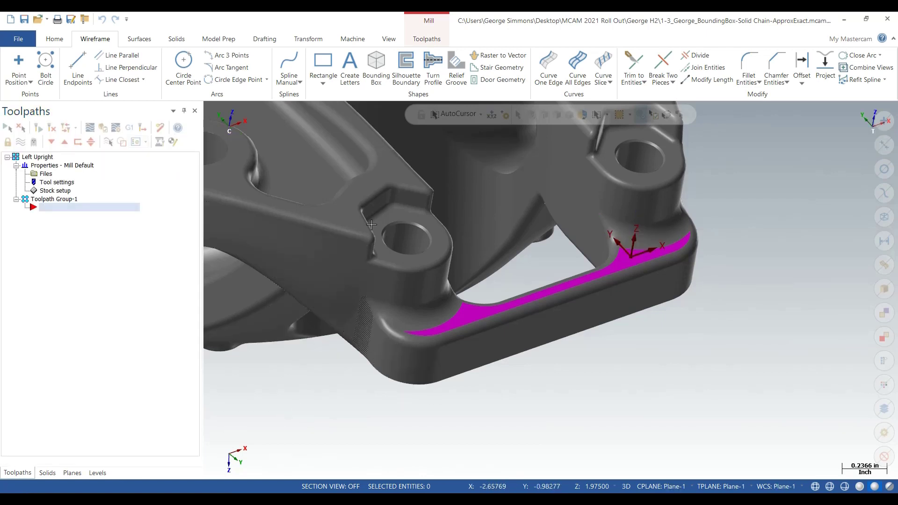
{"action": "left_click", "coordinate": [427, 39]}
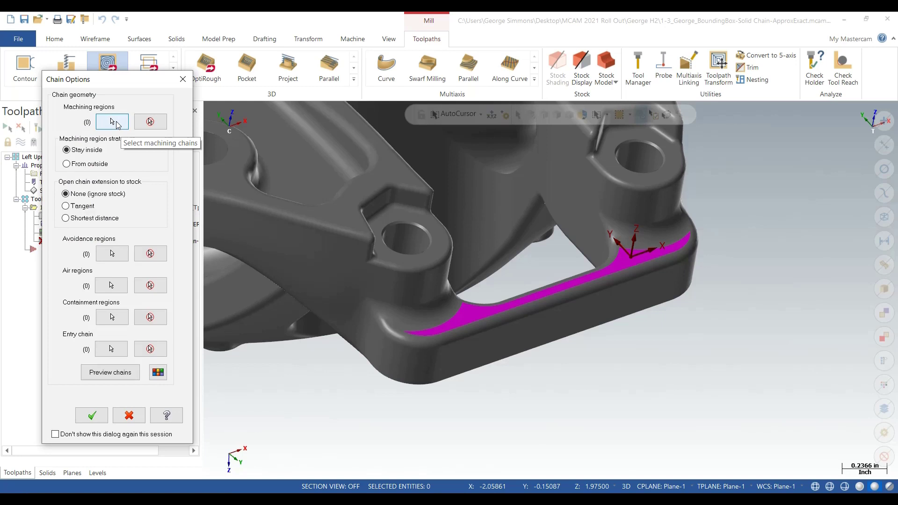
{"action": "left_click", "coordinate": [111, 121]}
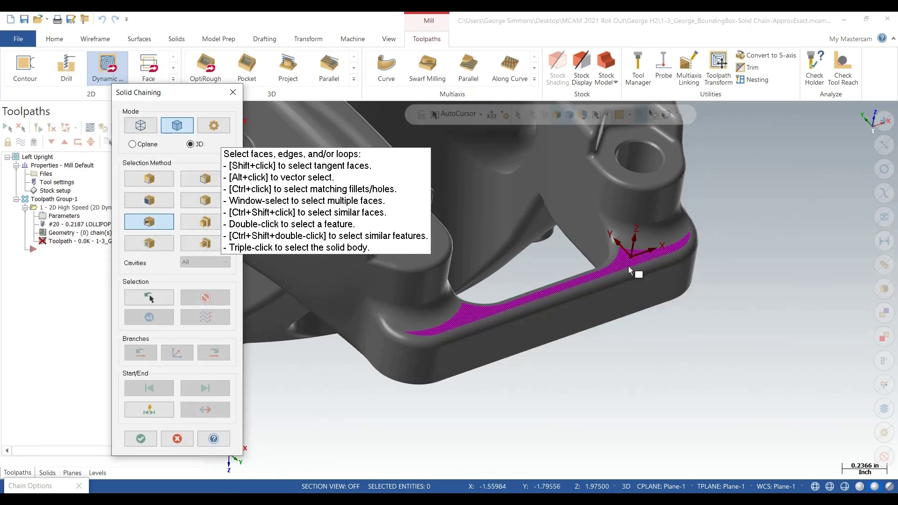
{"action": "mouse_move", "coordinate": [626, 269]}
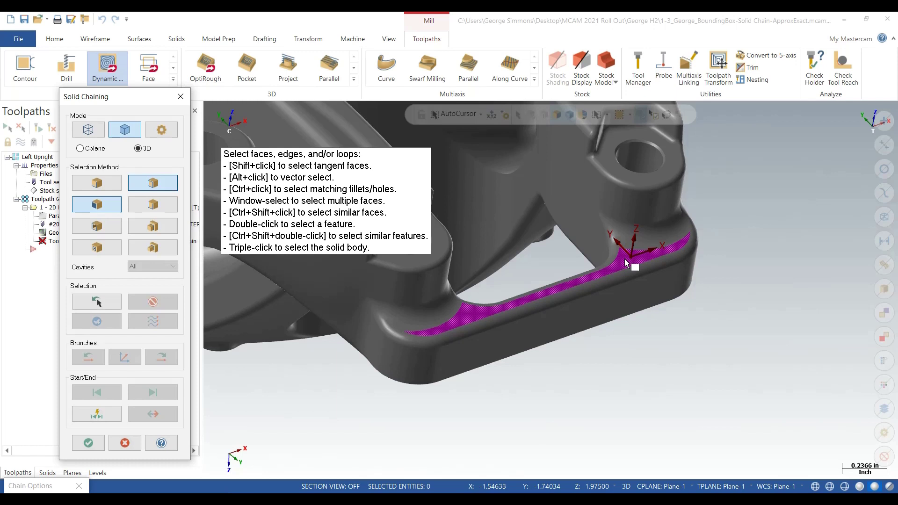
{"action": "mouse_move", "coordinate": [626, 265]}
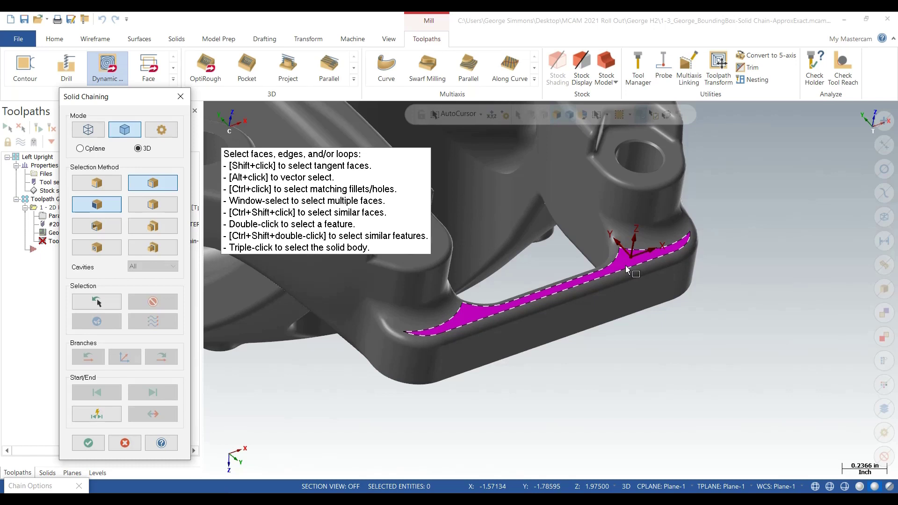
{"action": "mouse_move", "coordinate": [629, 273]}
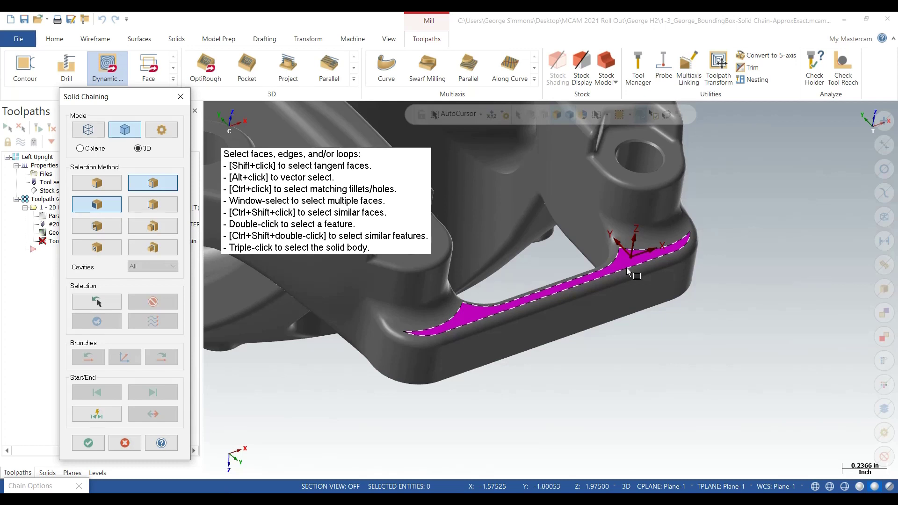
{"action": "mouse_move", "coordinate": [637, 280]}
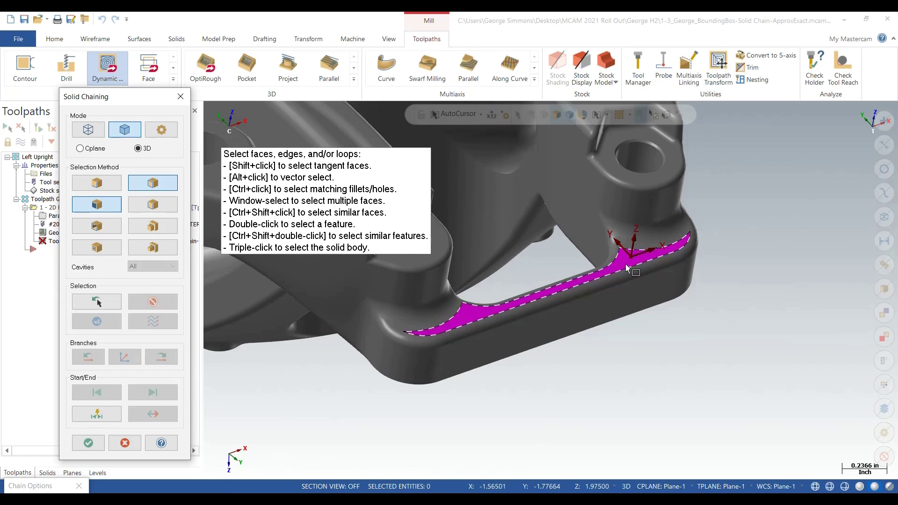
{"action": "mouse_move", "coordinate": [627, 275]}
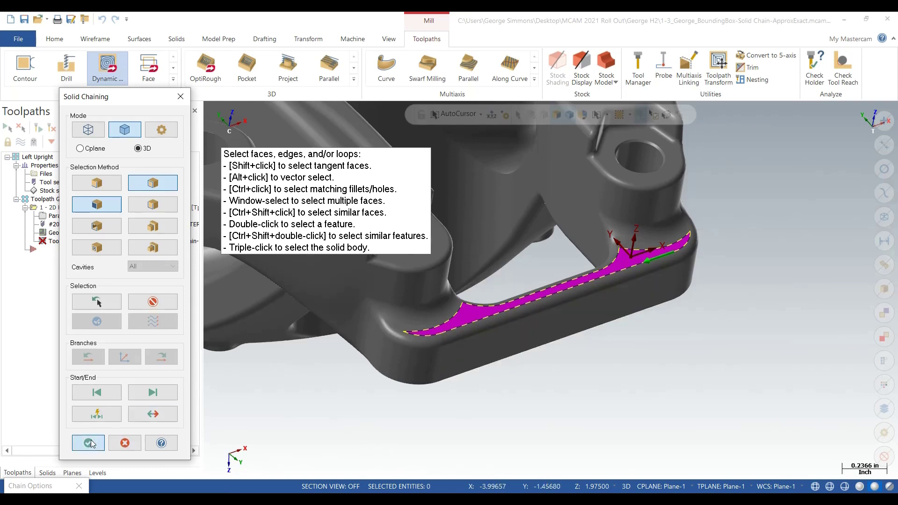
Machine the purple face from outside with its outer edge as an air region, then preview the chains
{"action": "left_click", "coordinate": [88, 442]}
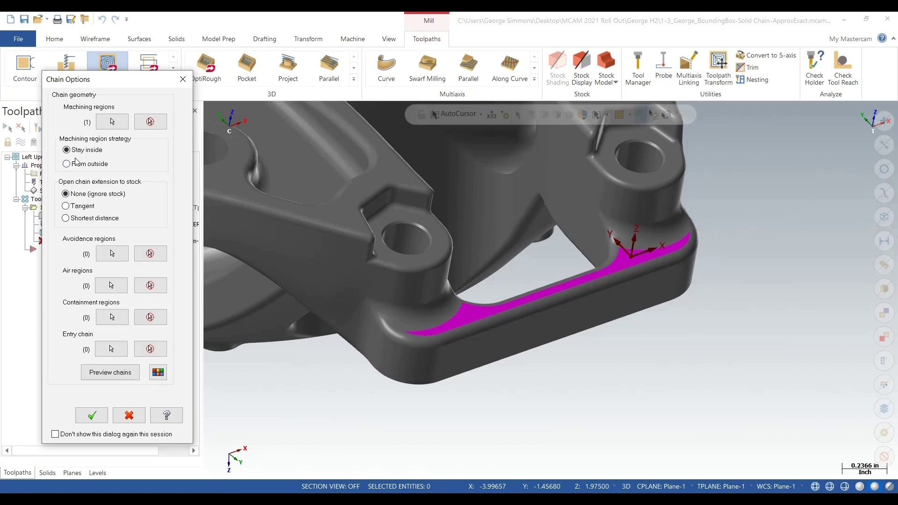
{"action": "left_click", "coordinate": [66, 164]}
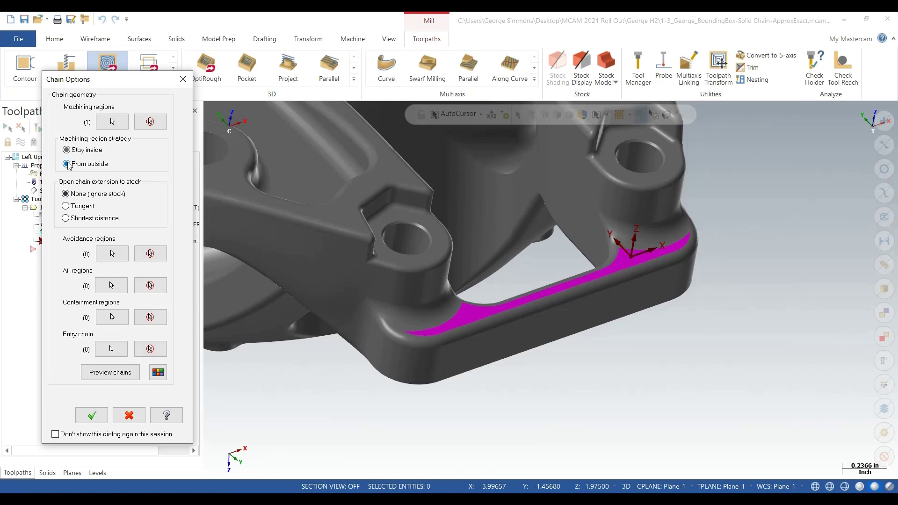
{"action": "left_click", "coordinate": [65, 150]}
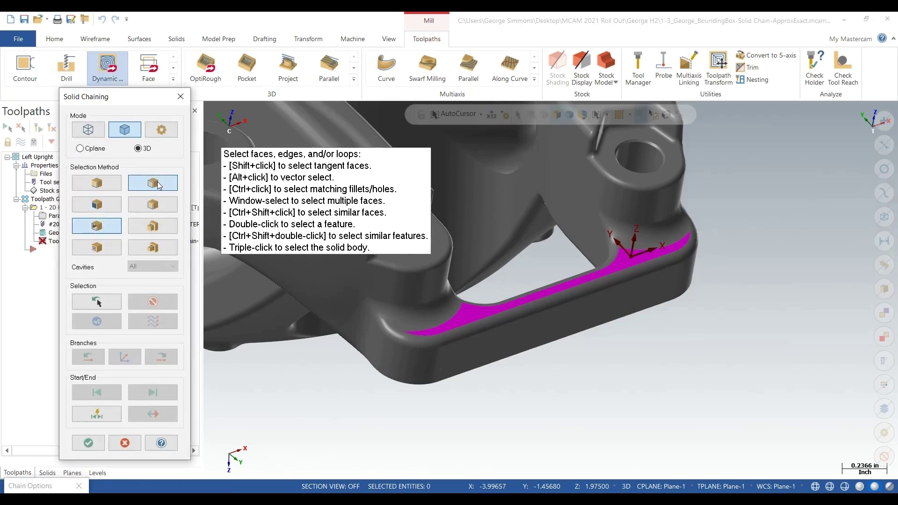
{"action": "mouse_move", "coordinate": [97, 226]}
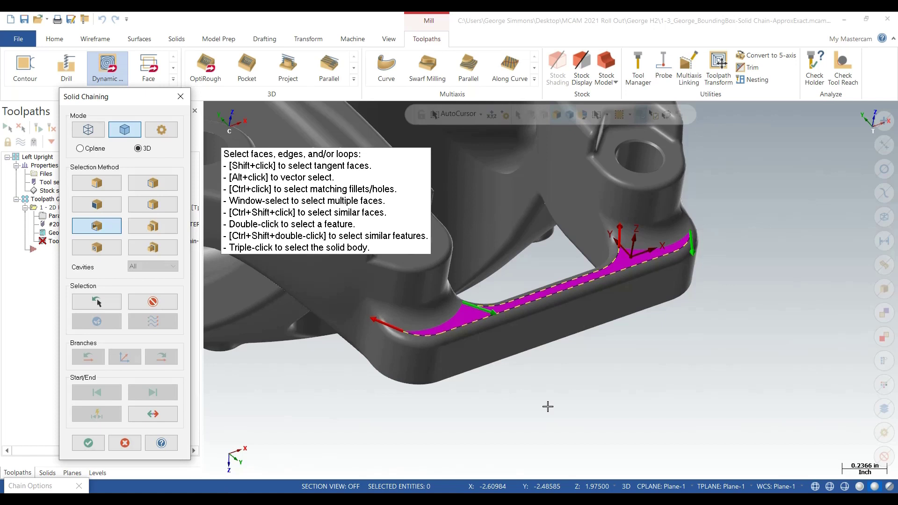
{"action": "mouse_move", "coordinate": [595, 404]}
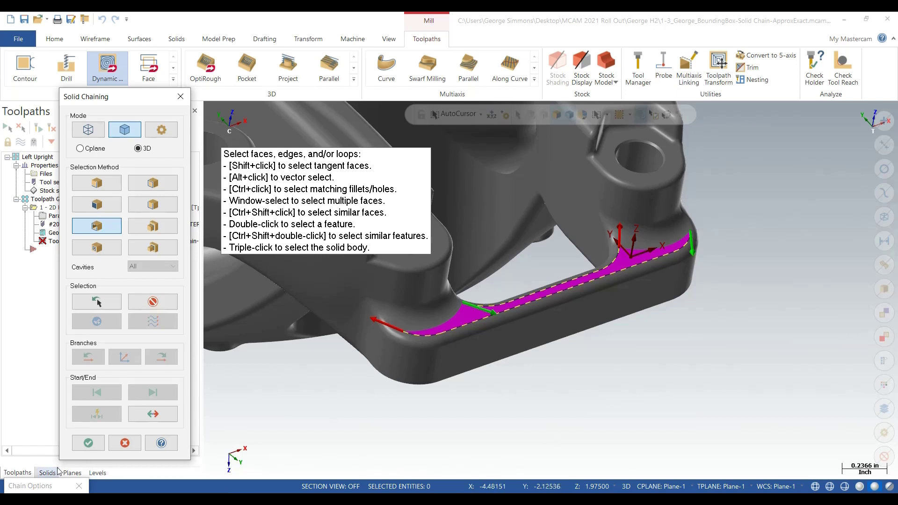
{"action": "left_click", "coordinate": [88, 443]}
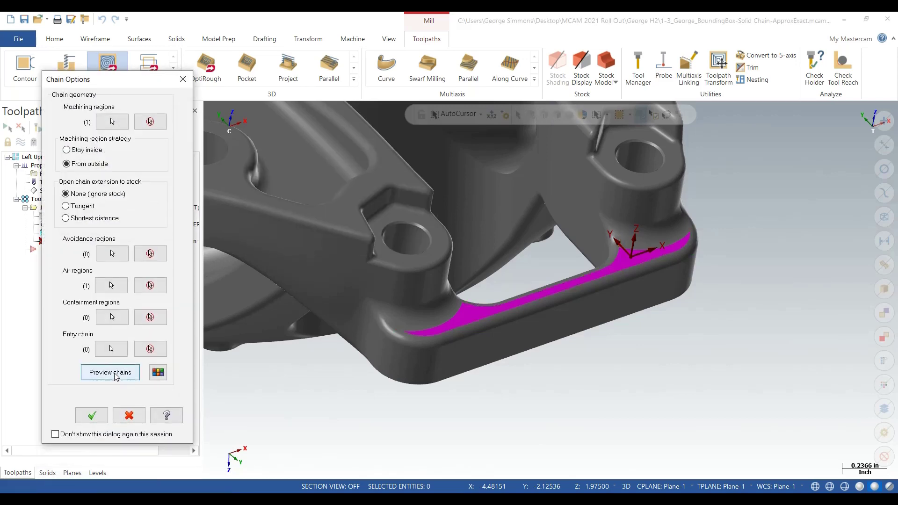
{"action": "left_click", "coordinate": [110, 372]}
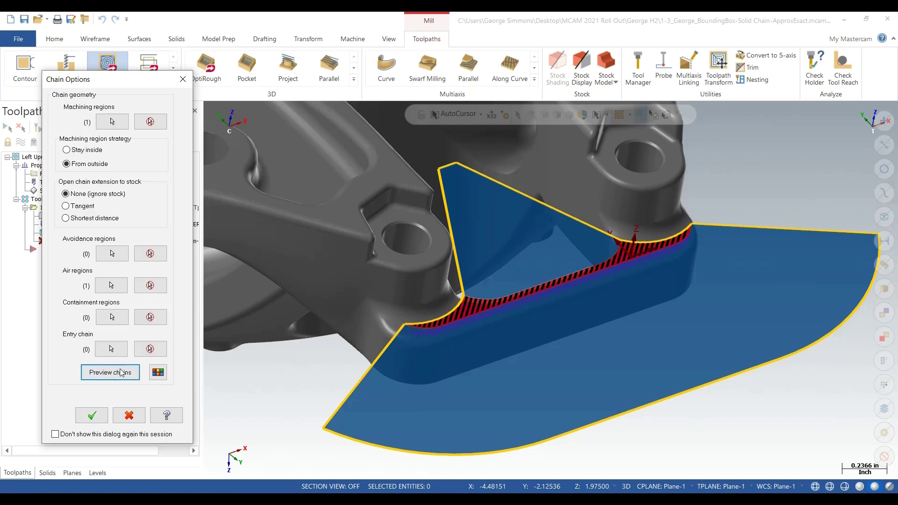
Use the 1/2 bull end mill with -0.05 stock on walls and generate the Dynamic Mill toolpath
{"action": "left_click", "coordinate": [90, 415]}
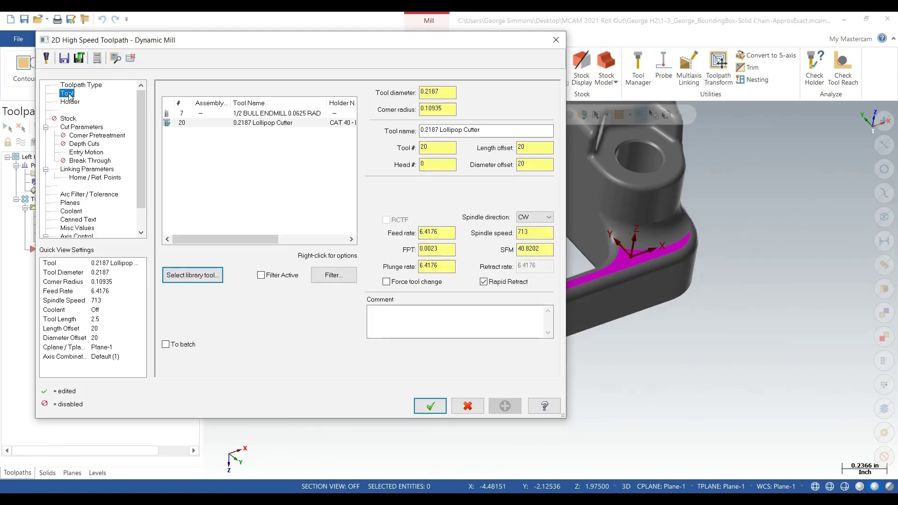
{"action": "left_click", "coordinate": [258, 113]}
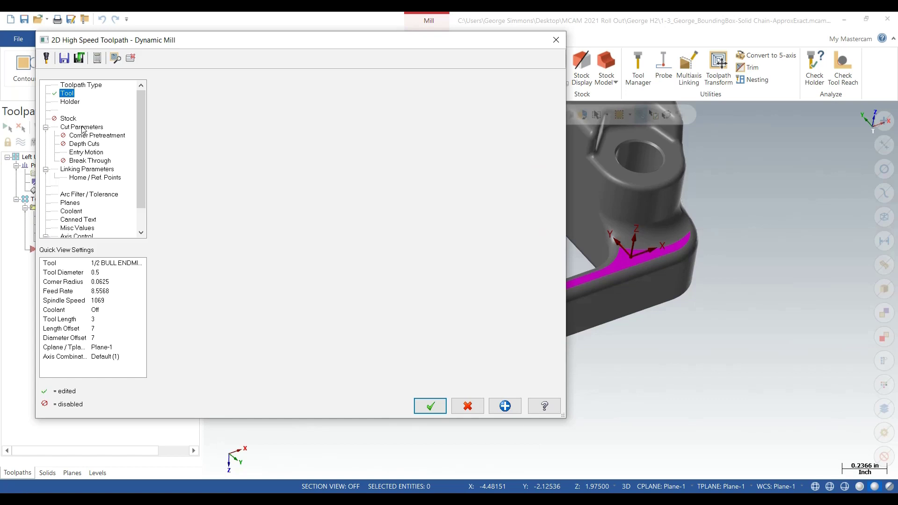
{"action": "left_click", "coordinate": [83, 126]}
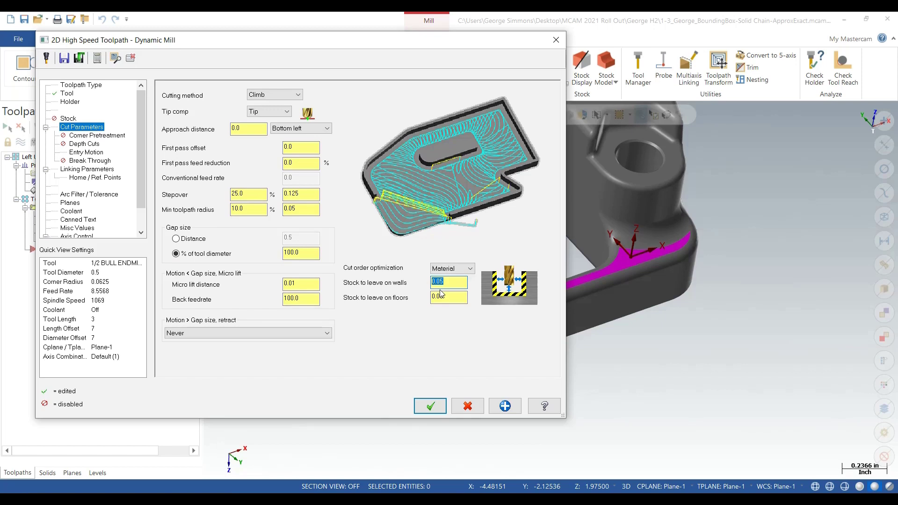
{"action": "type", "text": "-.05"}
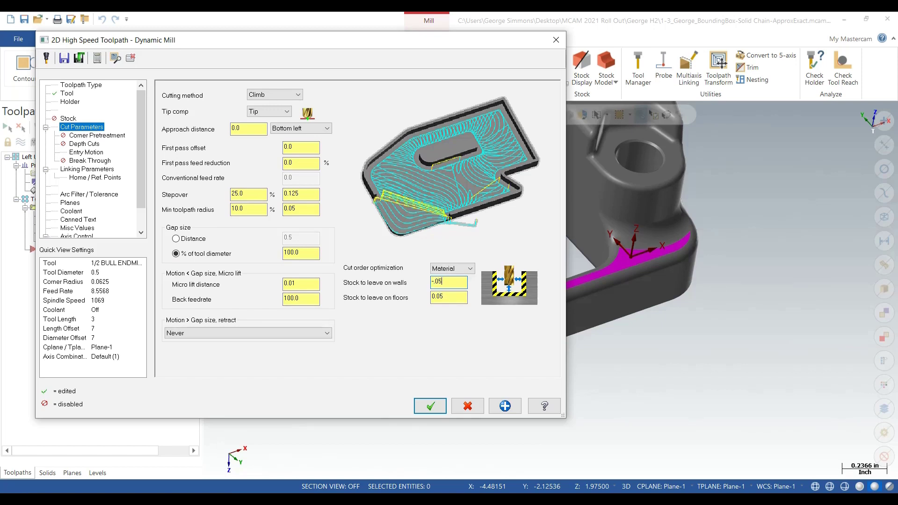
{"action": "triple_click", "coordinate": [448, 281]}
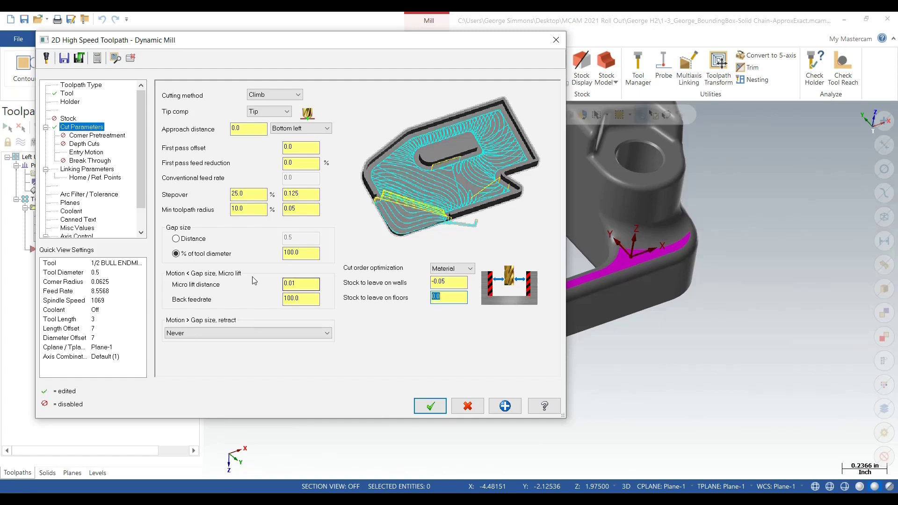
{"action": "left_click", "coordinate": [429, 406]}
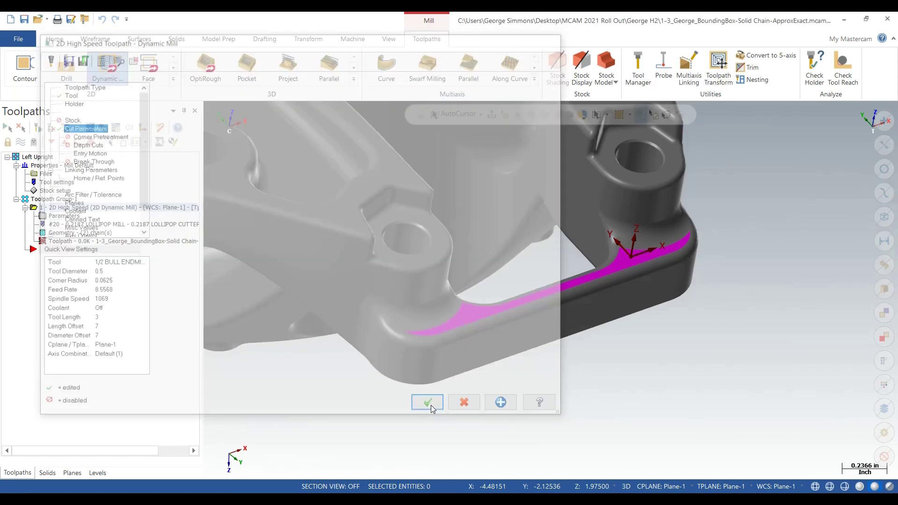
Backplot the Dynamic Mill toolpath to watch the cutter sweep the purple face, then close it
{"action": "left_click", "coordinate": [427, 402]}
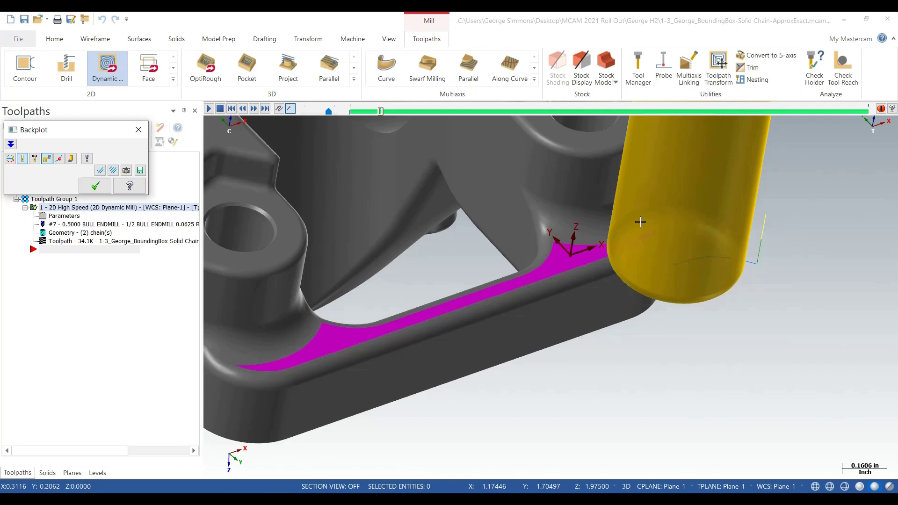
{"action": "mouse_move", "coordinate": [767, 262]}
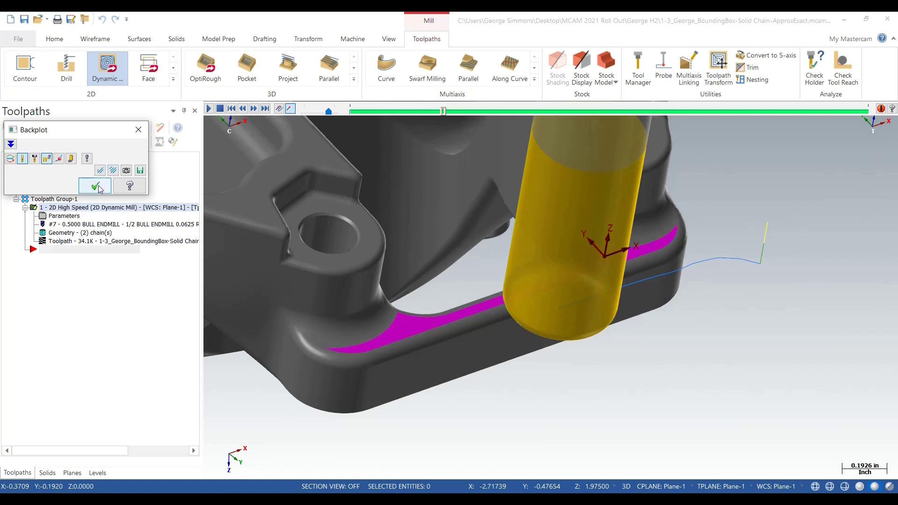
{"action": "left_click", "coordinate": [94, 187]}
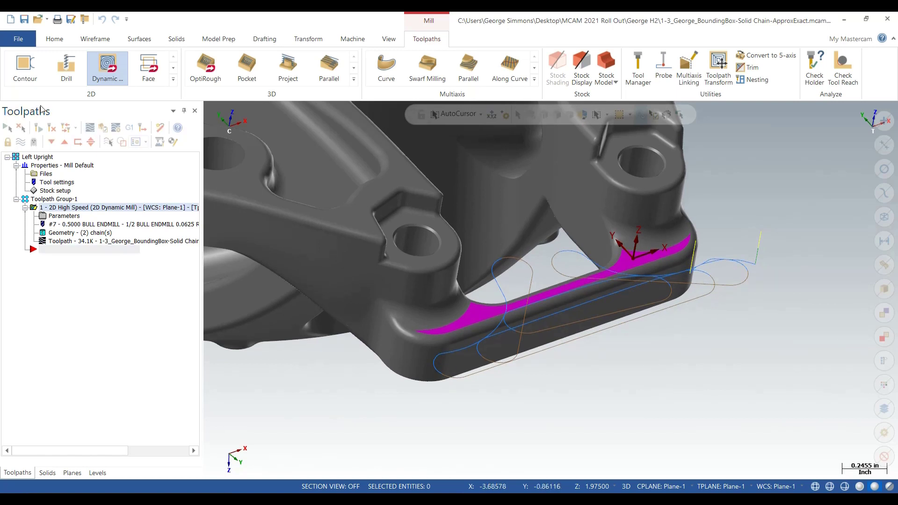
Begin a contour toolpath chained along the purple face's outer open edges
{"action": "left_click", "coordinate": [24, 67]}
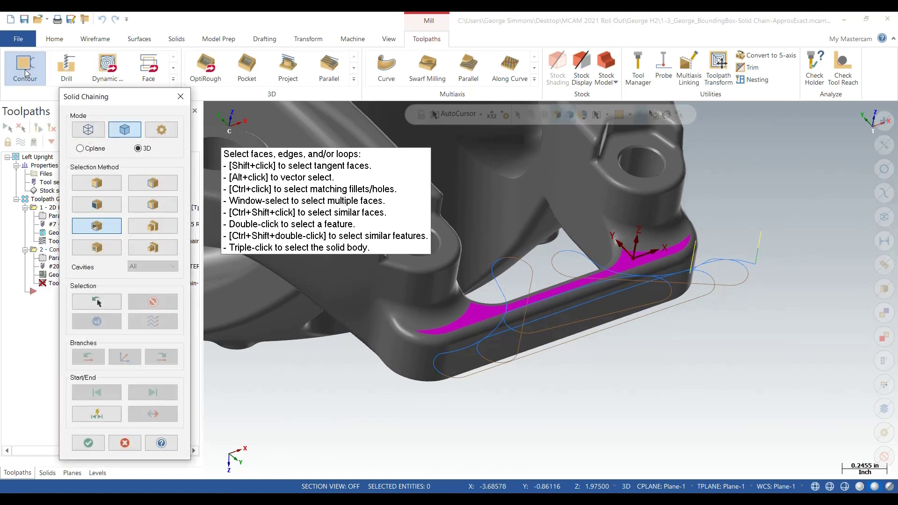
{"action": "mouse_move", "coordinate": [141, 162]}
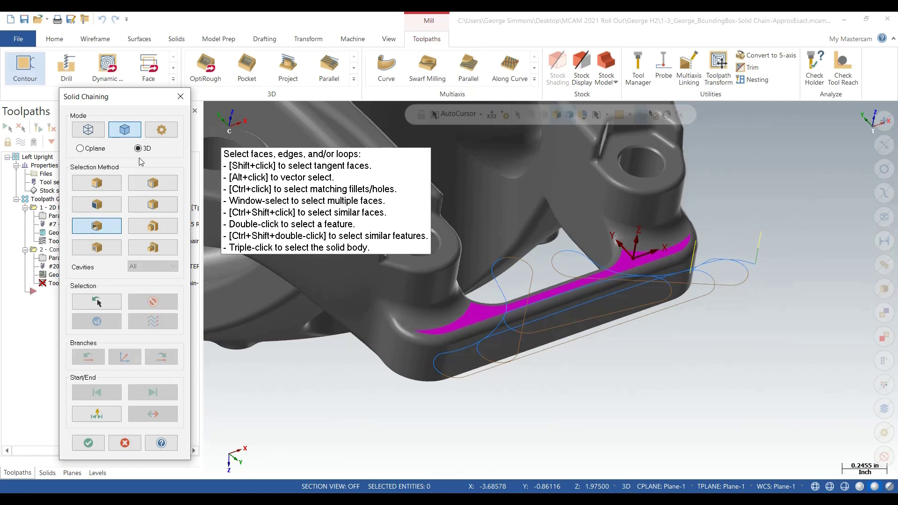
{"action": "mouse_move", "coordinate": [153, 225]}
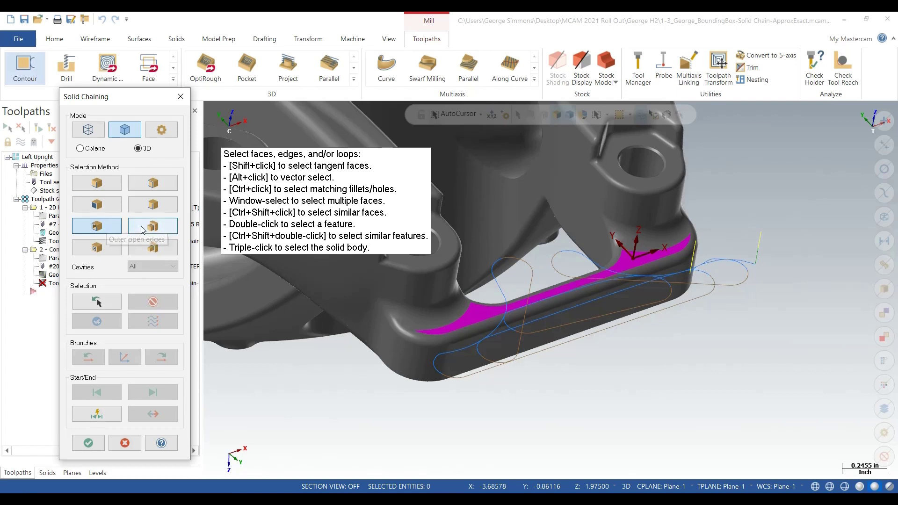
{"action": "mouse_move", "coordinate": [97, 225]}
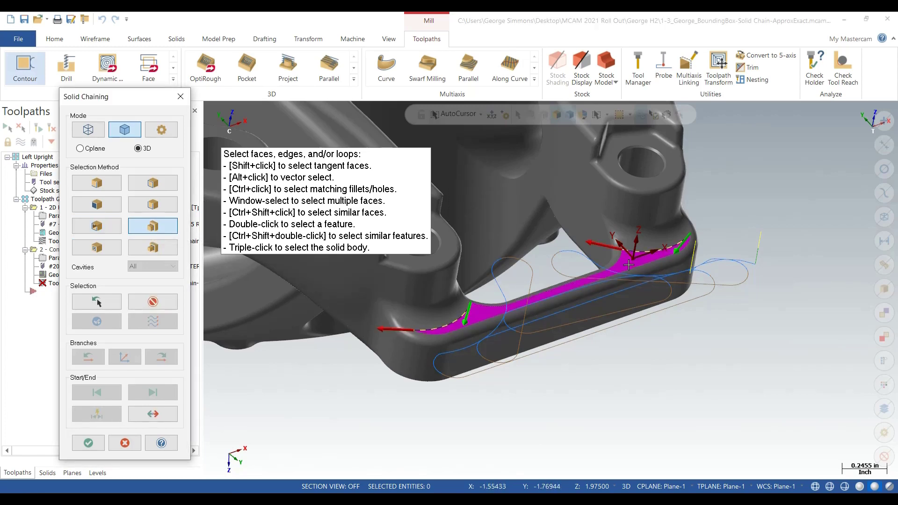
{"action": "mouse_move", "coordinate": [522, 362]}
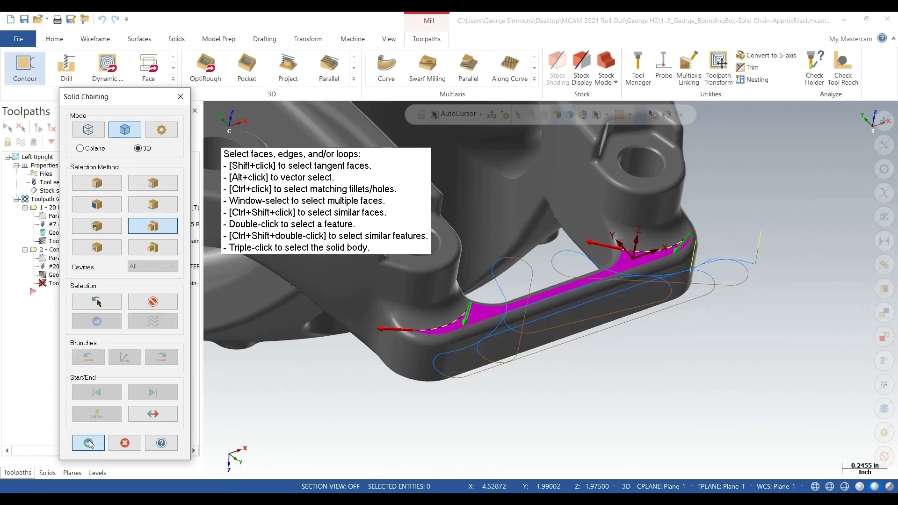
{"action": "left_click", "coordinate": [88, 443]}
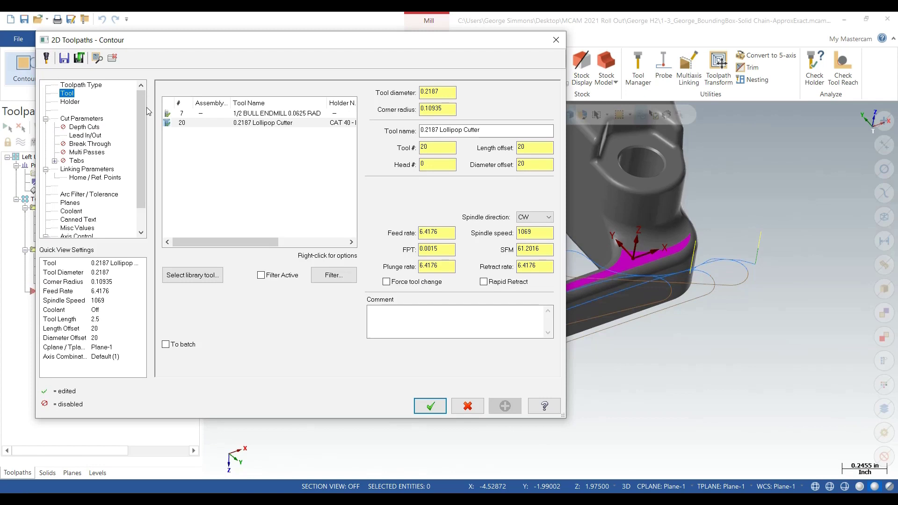
Generate the contour with the 1/2 bull end mill and entry lead settings copied to the exit
{"action": "left_click", "coordinate": [82, 119]}
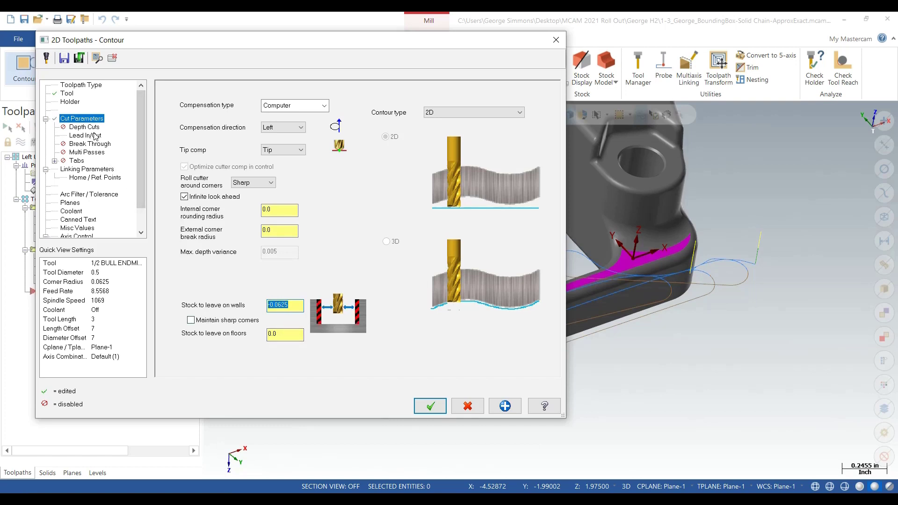
{"action": "left_click", "coordinate": [85, 135]}
{"action": "type", "text": "1"}
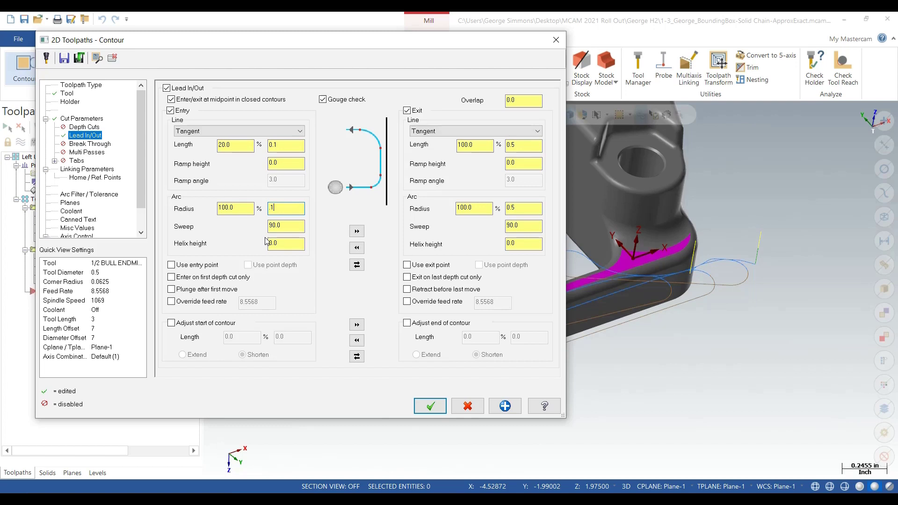
{"action": "left_click", "coordinate": [357, 231]}
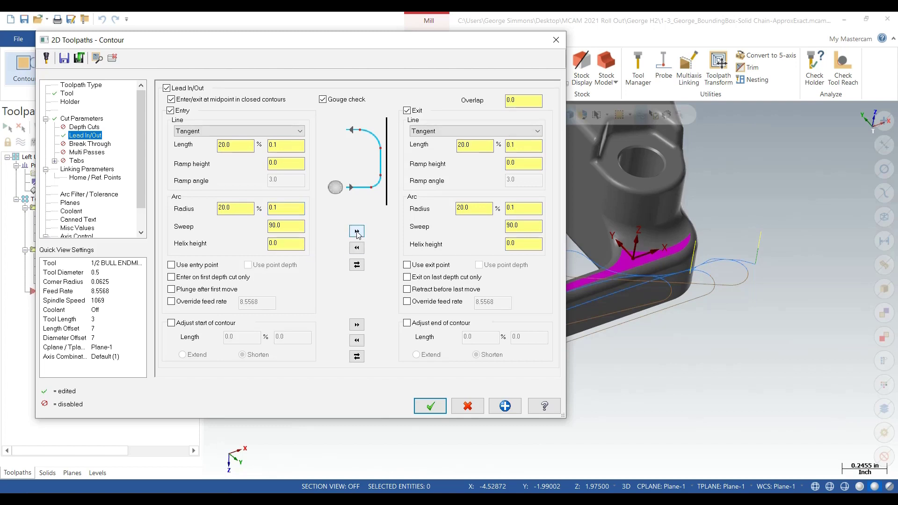
{"action": "mouse_move", "coordinate": [470, 396]}
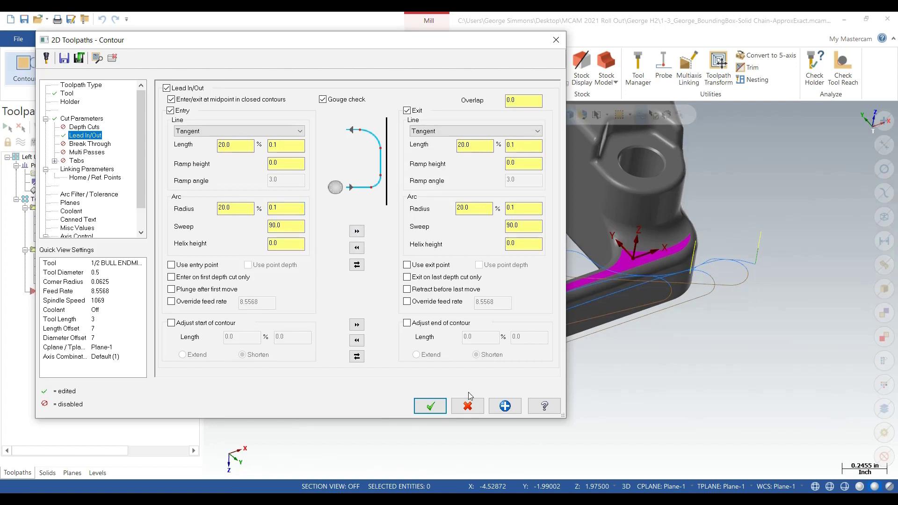
{"action": "left_click", "coordinate": [430, 405]}
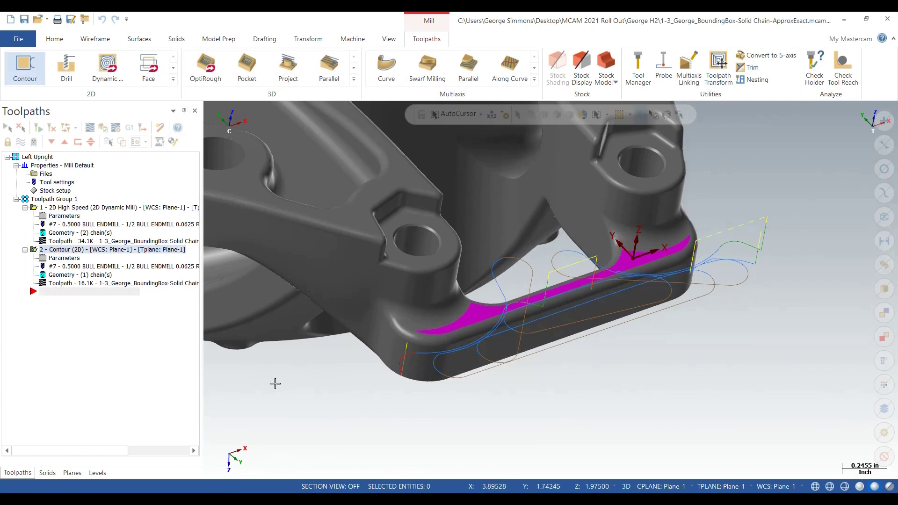